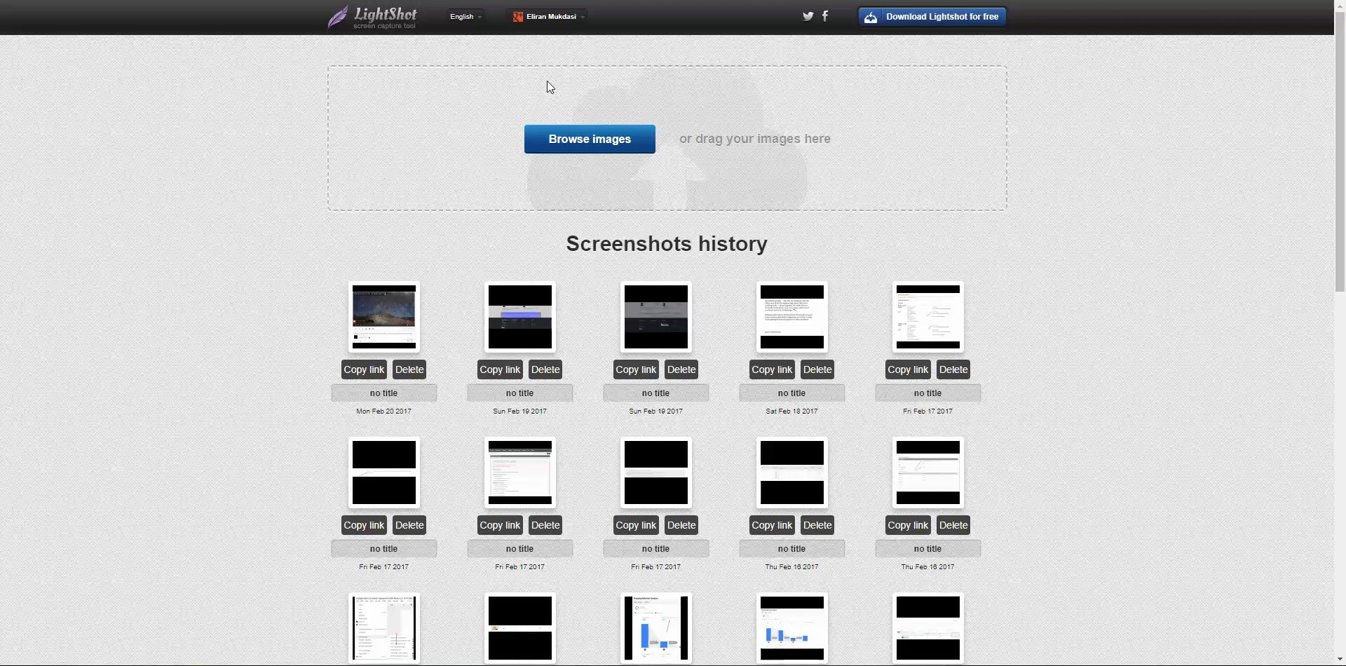
mouse_move(190, 175)
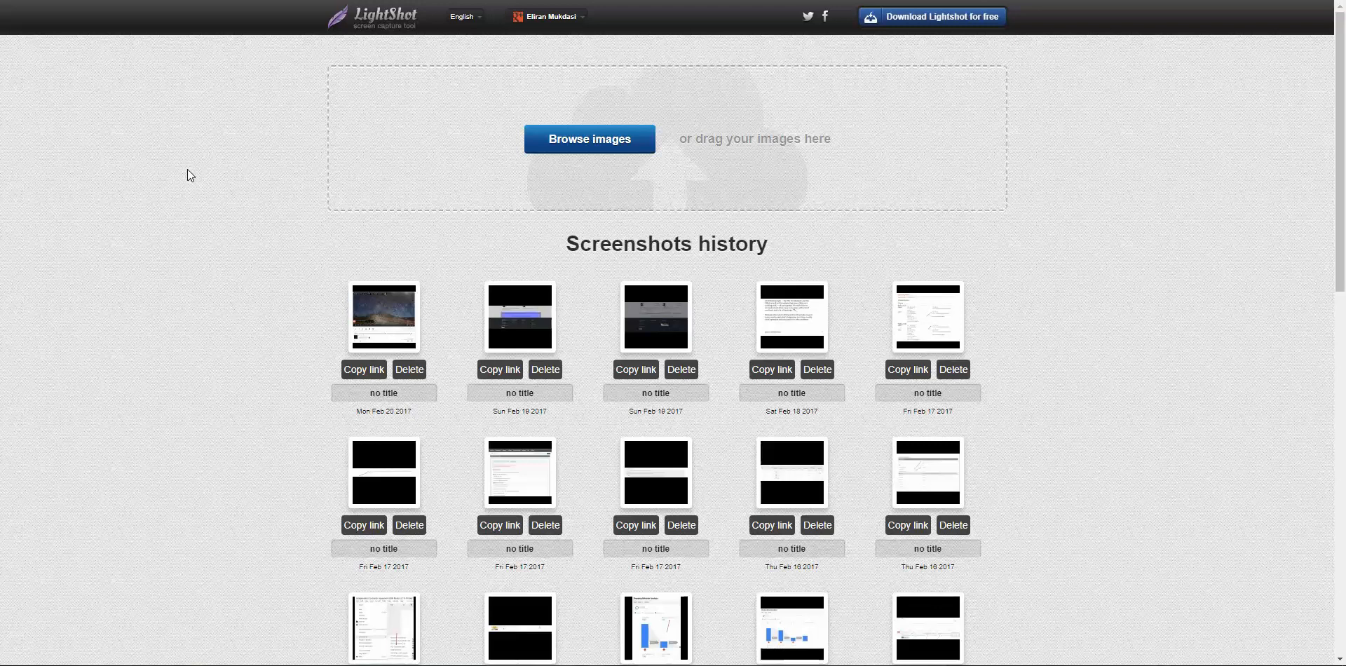
Step: Delete the Mon Feb 20 2017 screenshot and confirm Delete forever
click(545, 15)
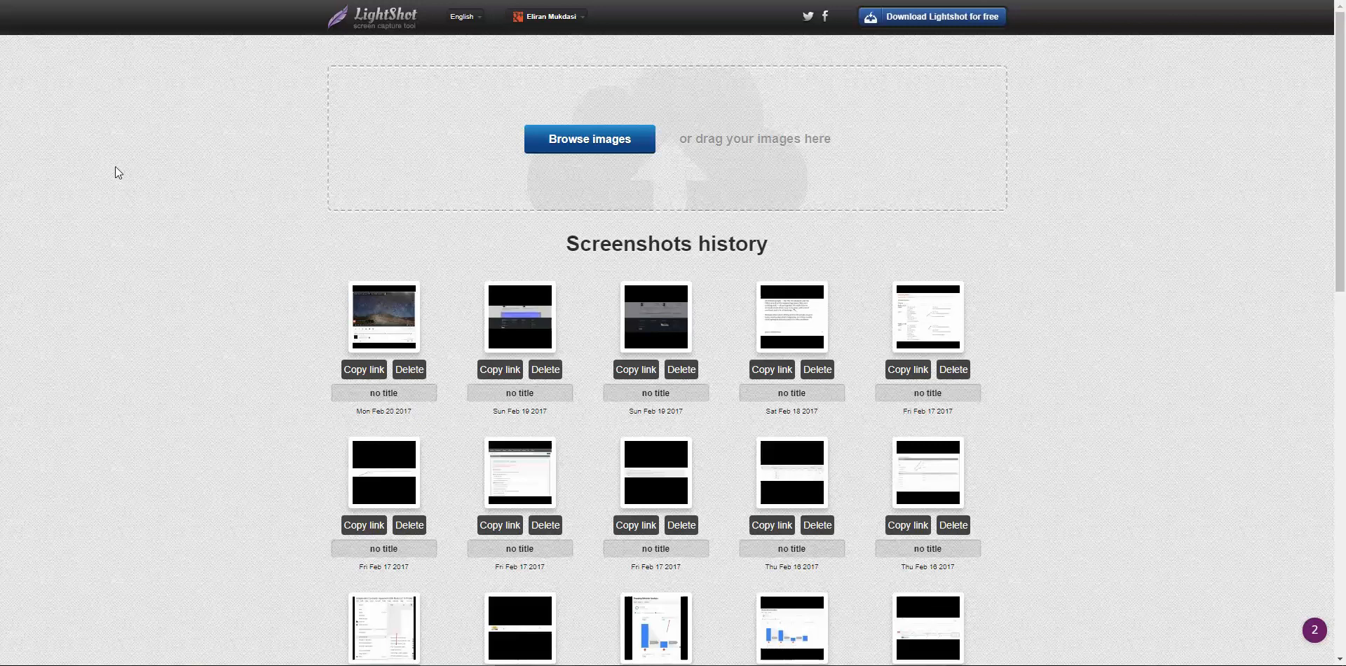
mouse_move(323, 385)
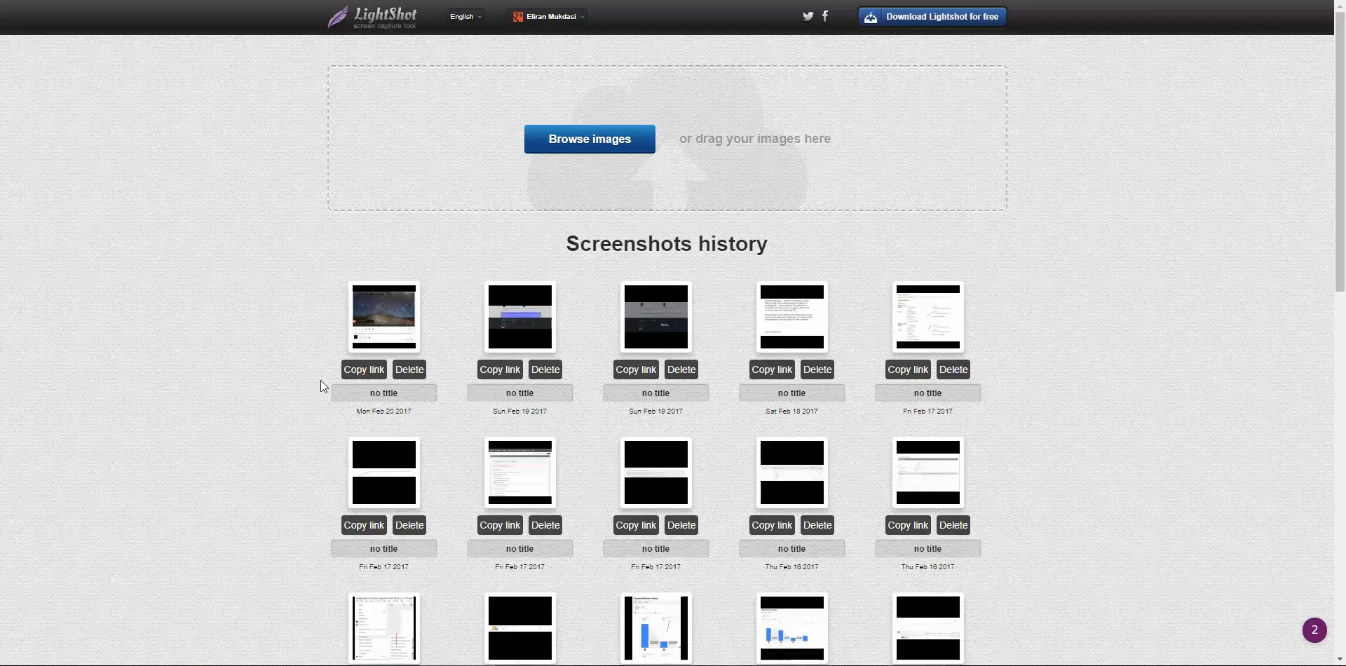
click(410, 368)
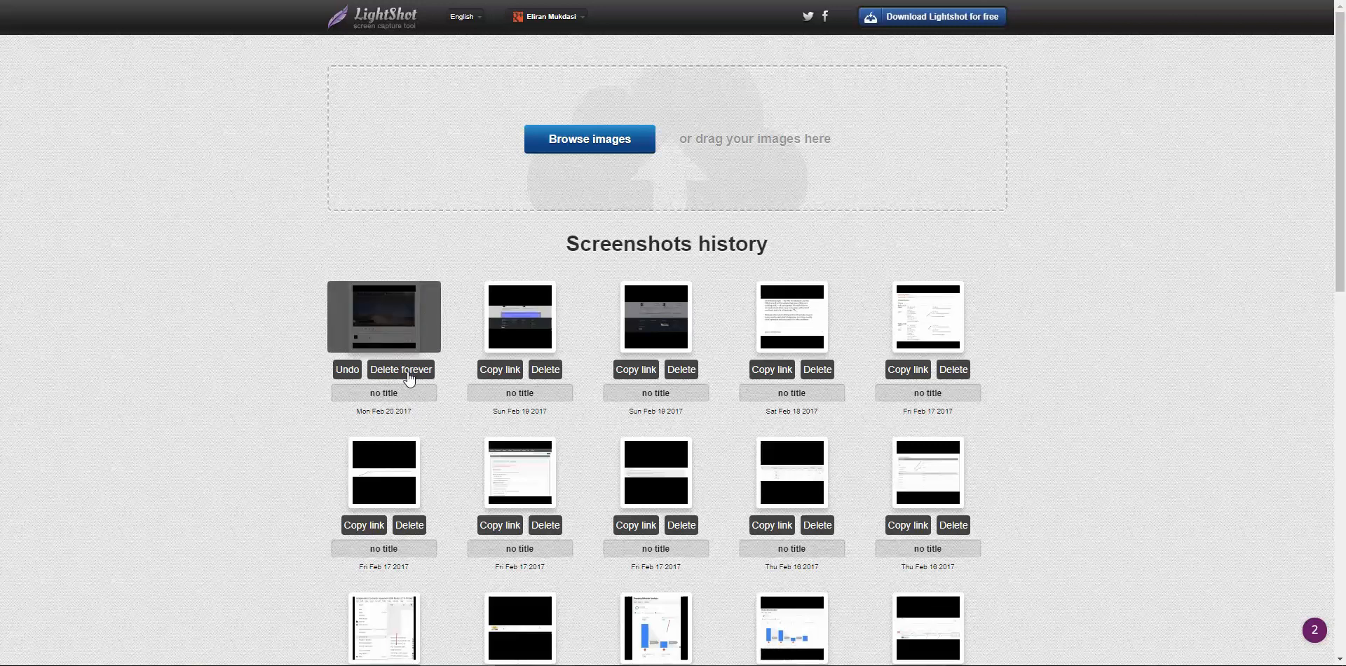
click(401, 369)
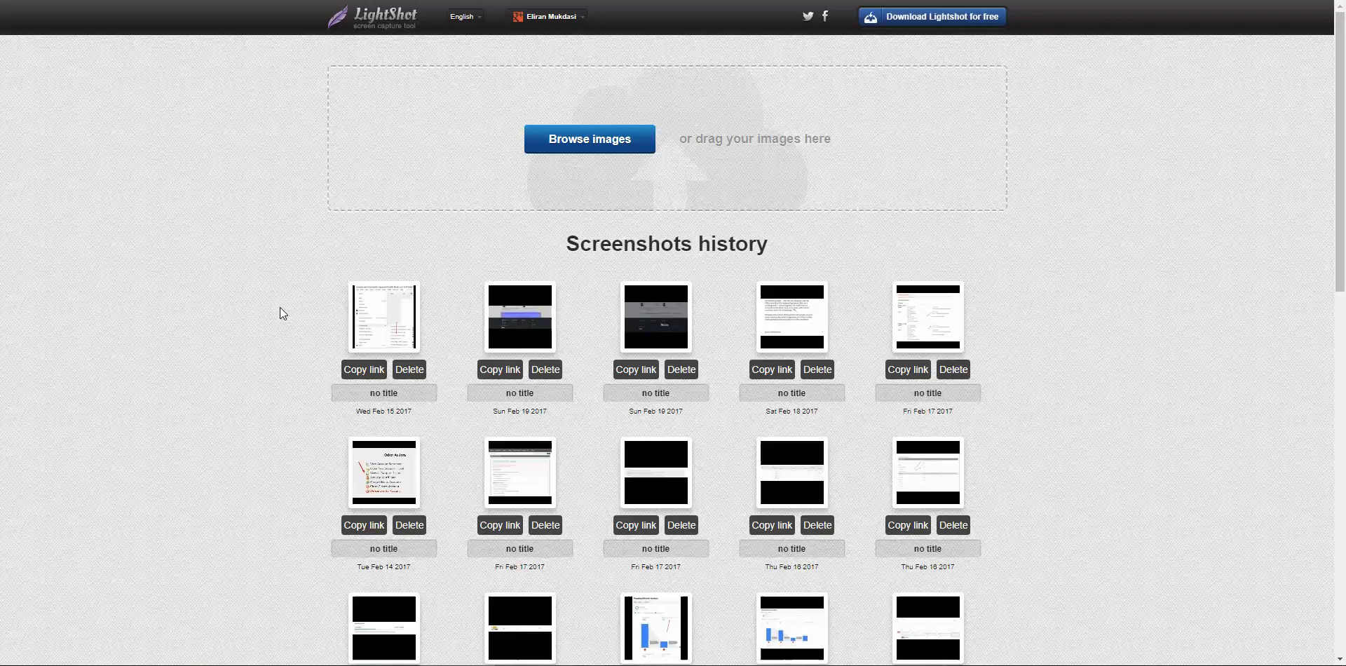
Step: Bring up Chrome DevTools with F12 to reach the Console
key(F12)
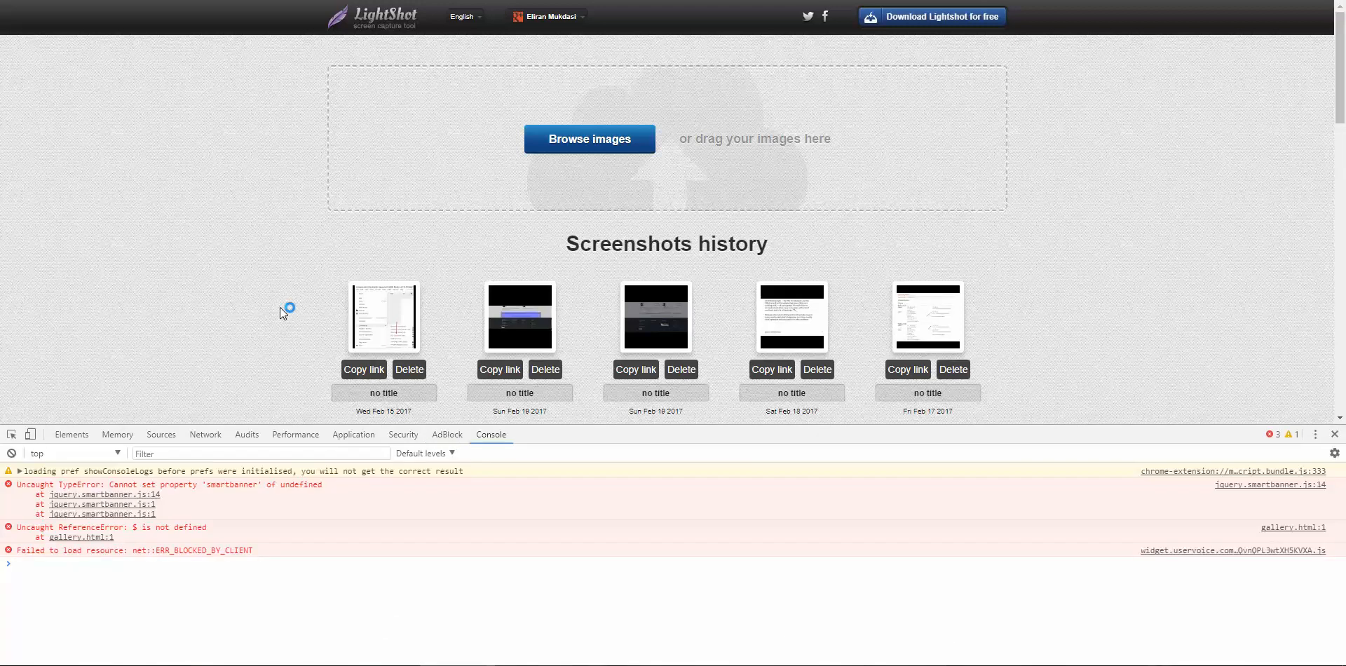
mouse_move(491, 439)
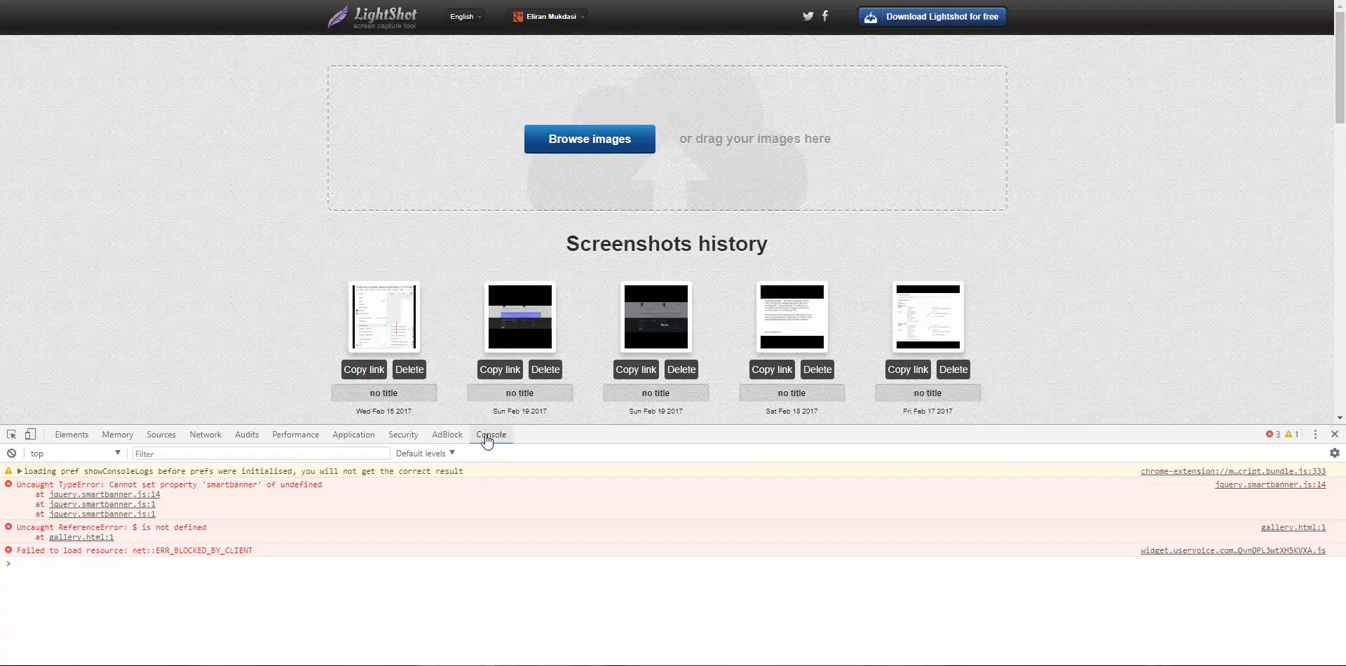
mouse_move(504, 451)
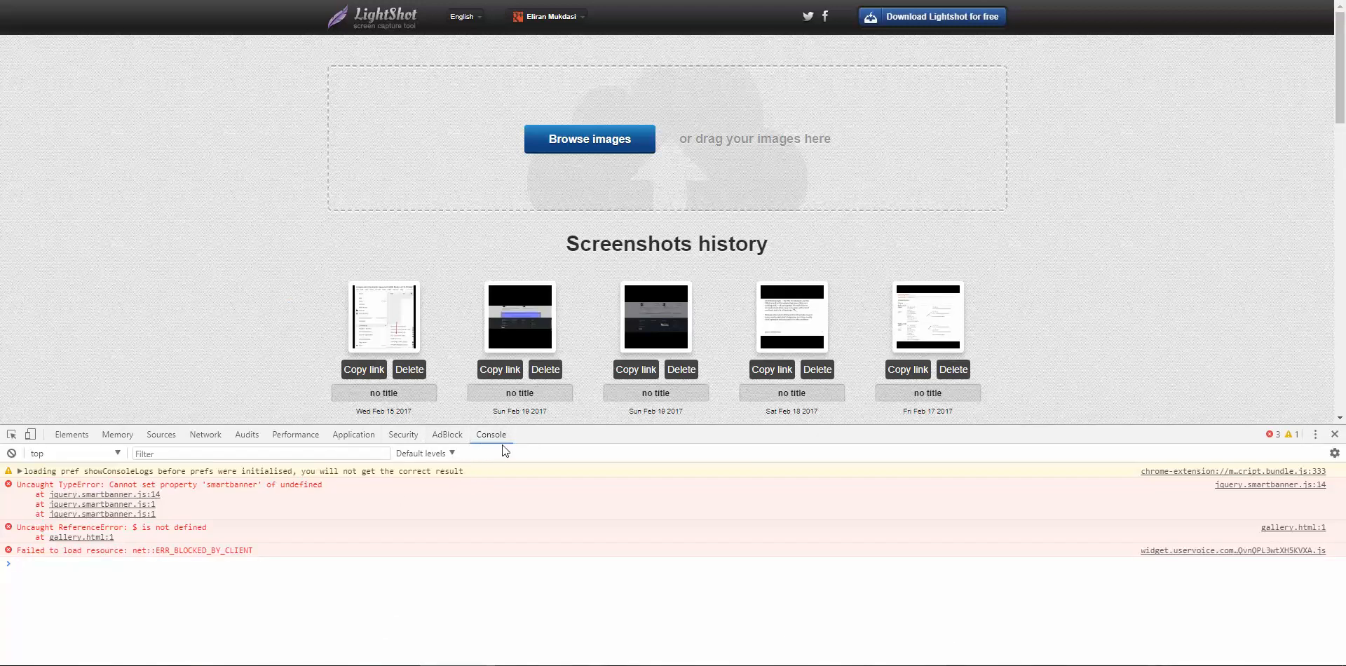
mouse_move(475, 289)
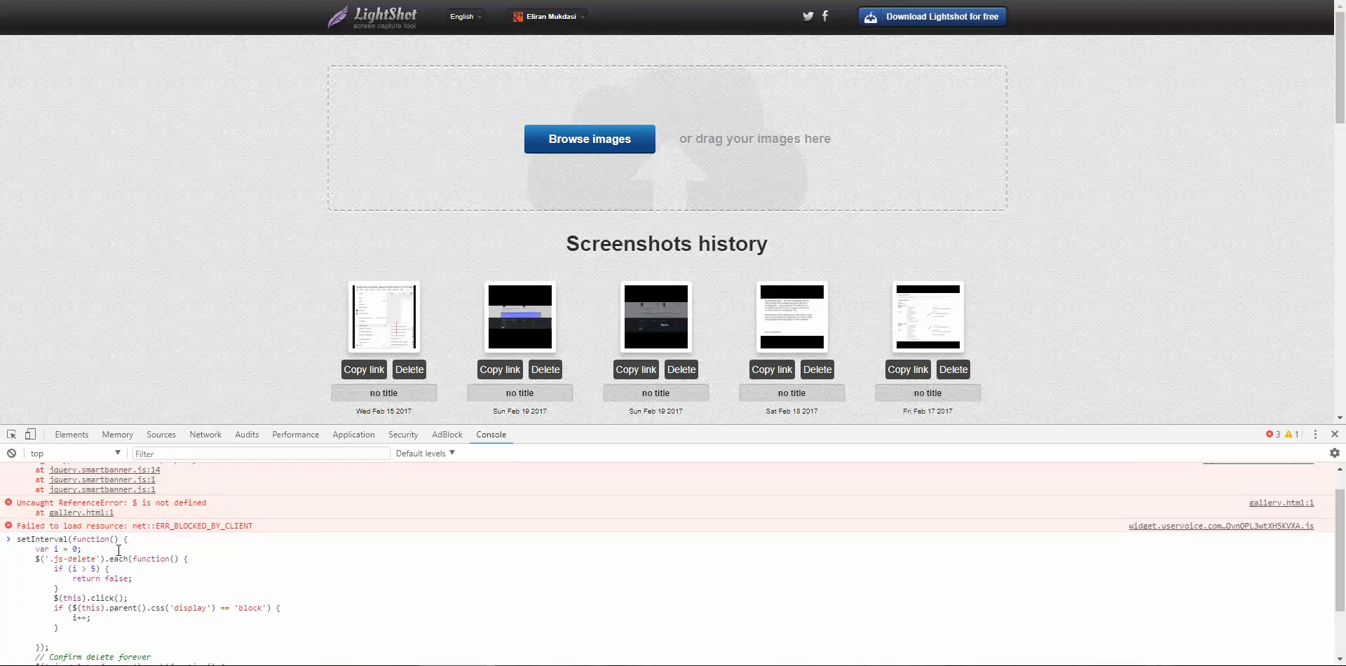
Step: Review the pasted script and mark the Wed Feb 15 2017 screenshot as deleted
scroll(down, 3)
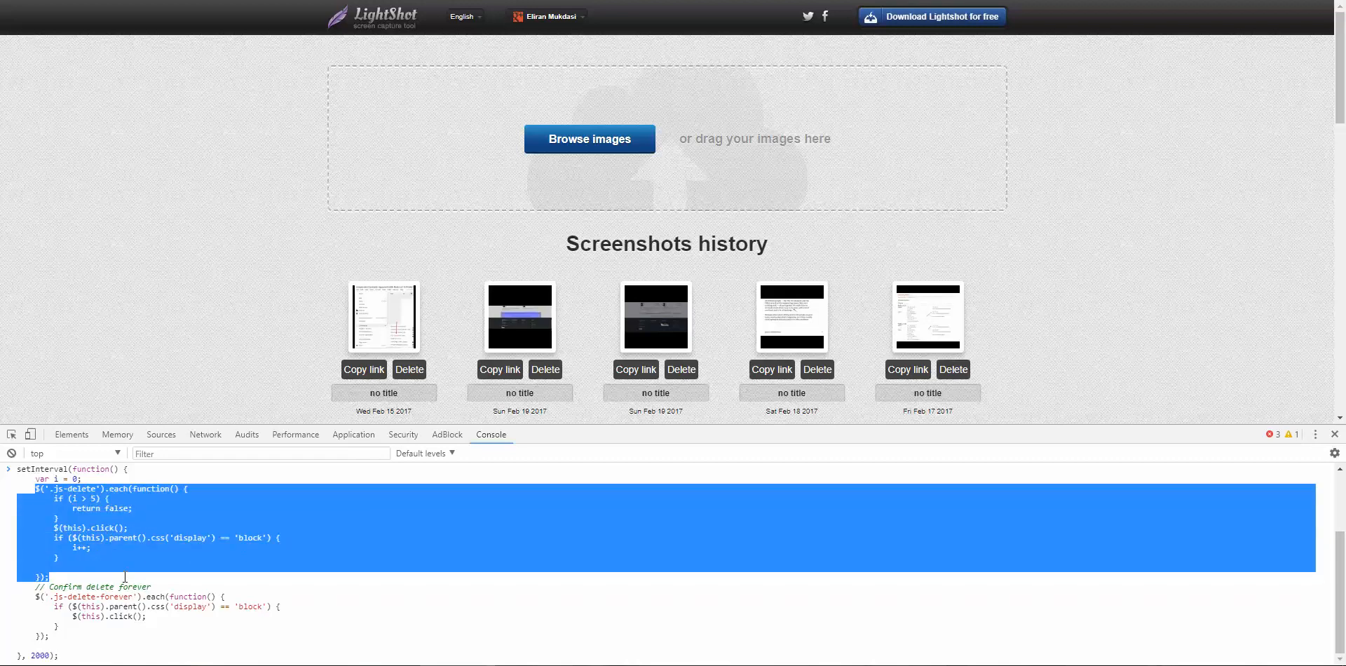
mouse_move(256, 298)
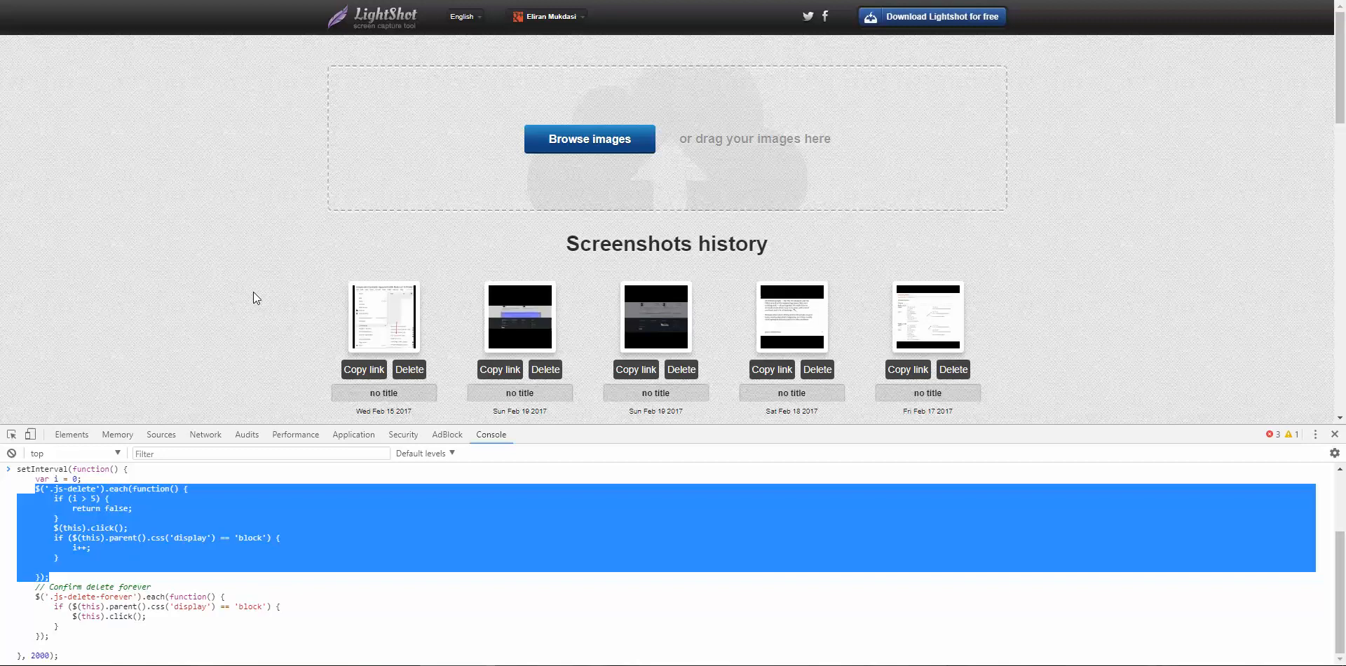
scroll(down, 3)
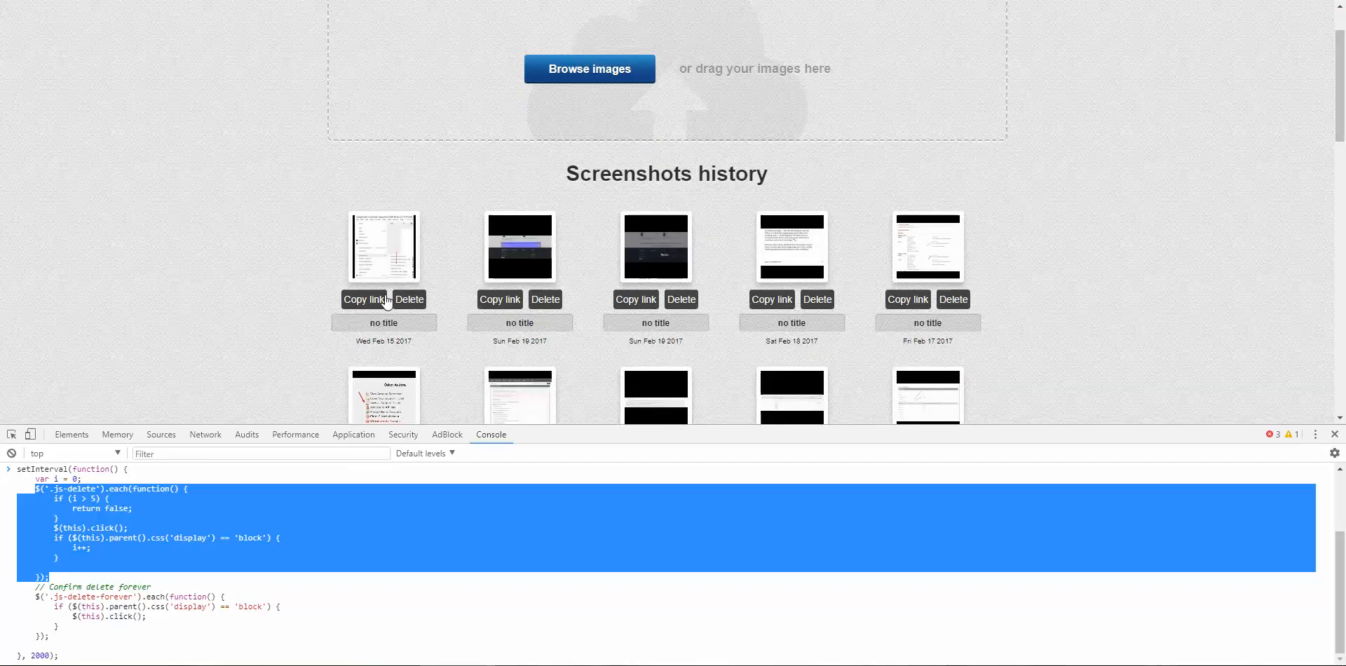
click(409, 298)
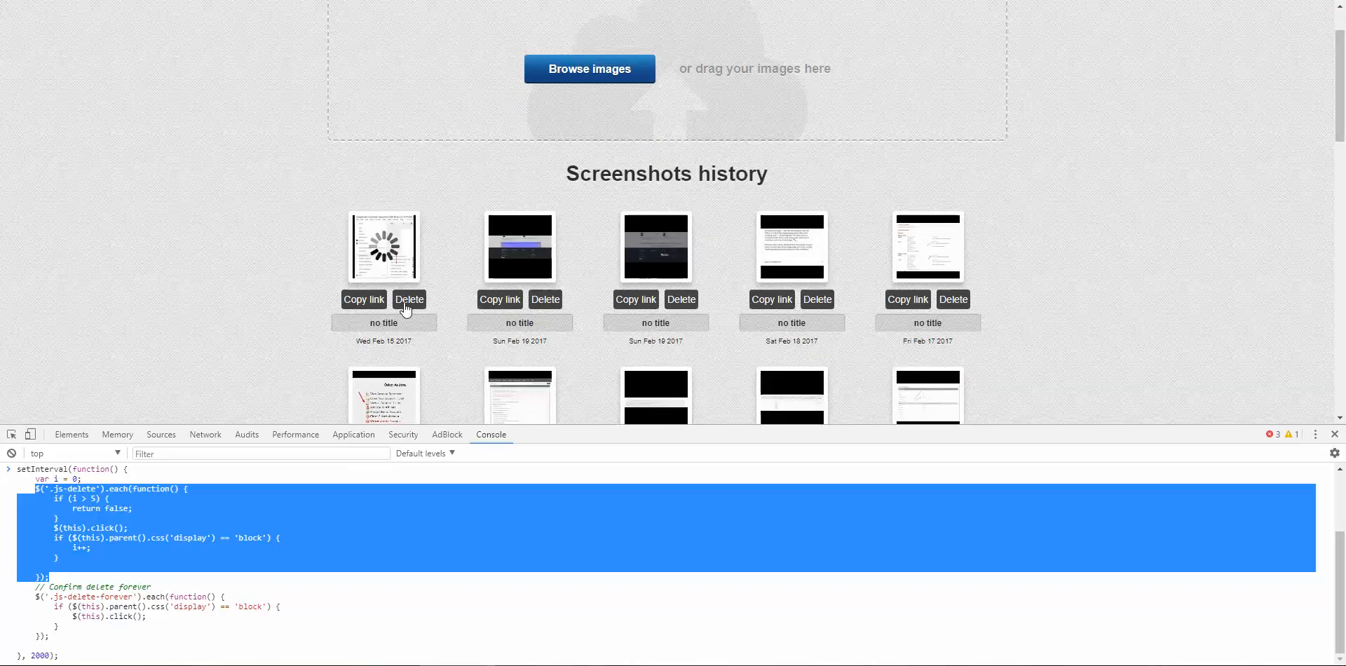
click(409, 299)
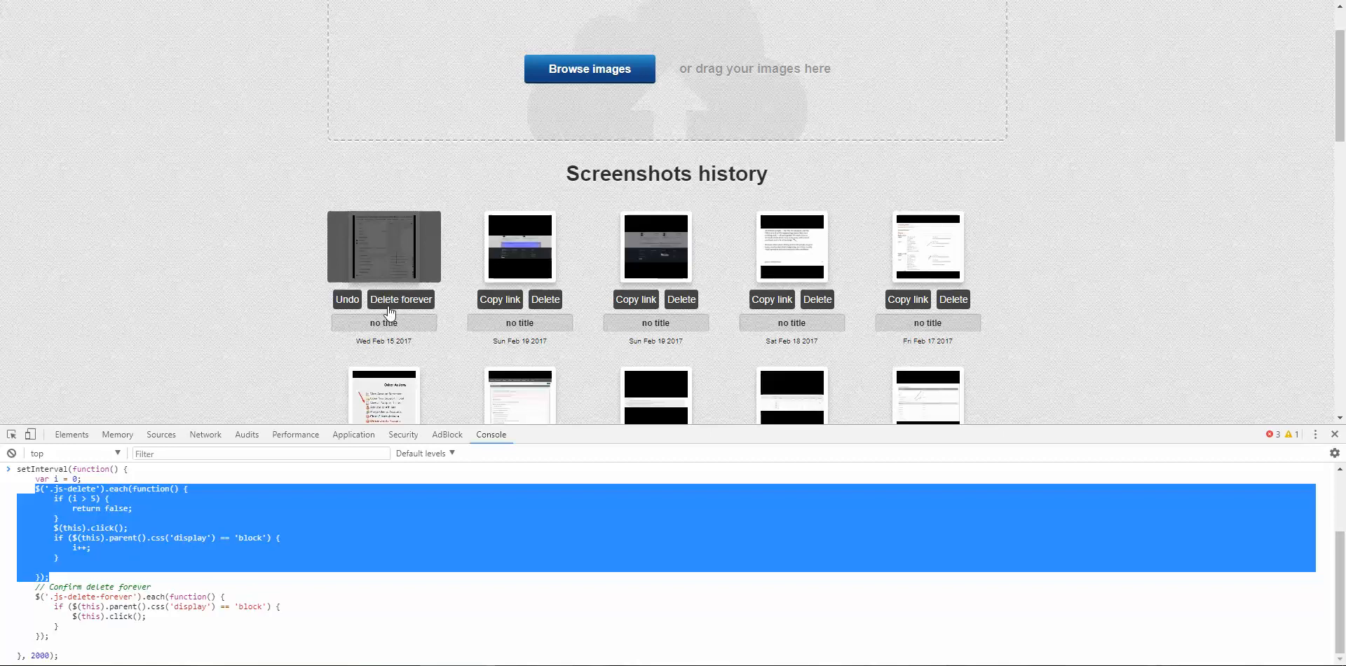
mouse_move(221, 202)
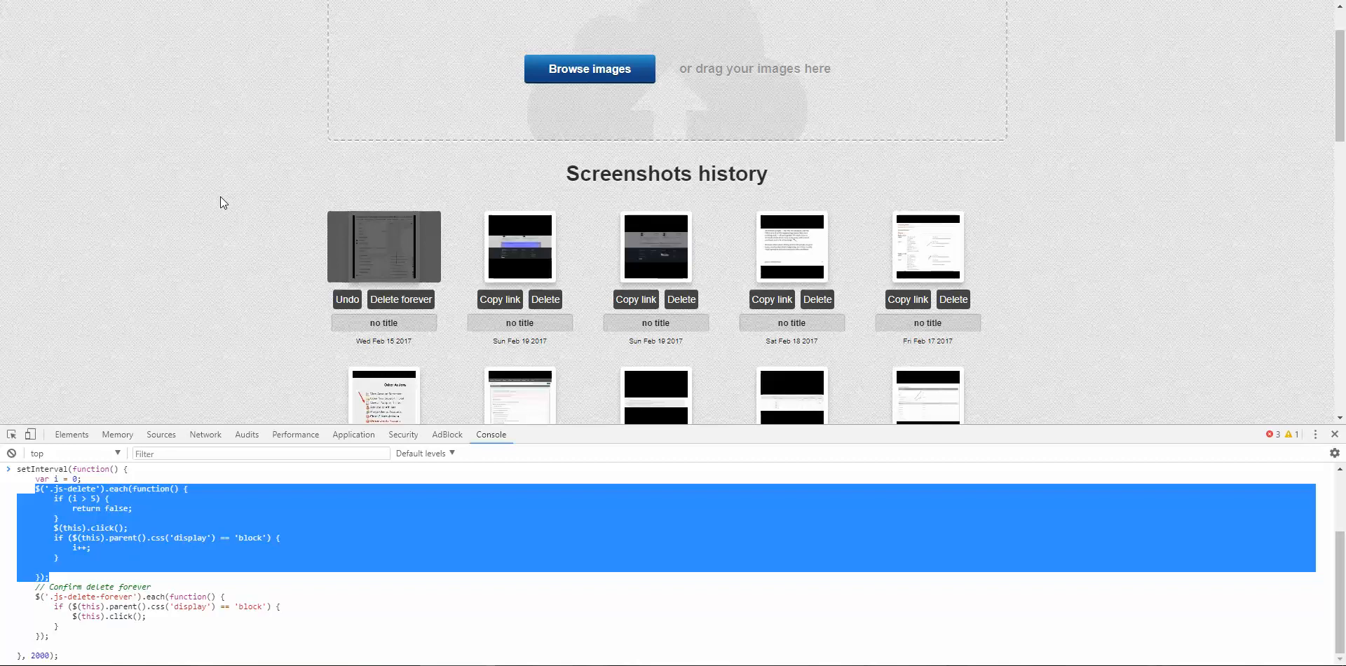
mouse_move(168, 186)
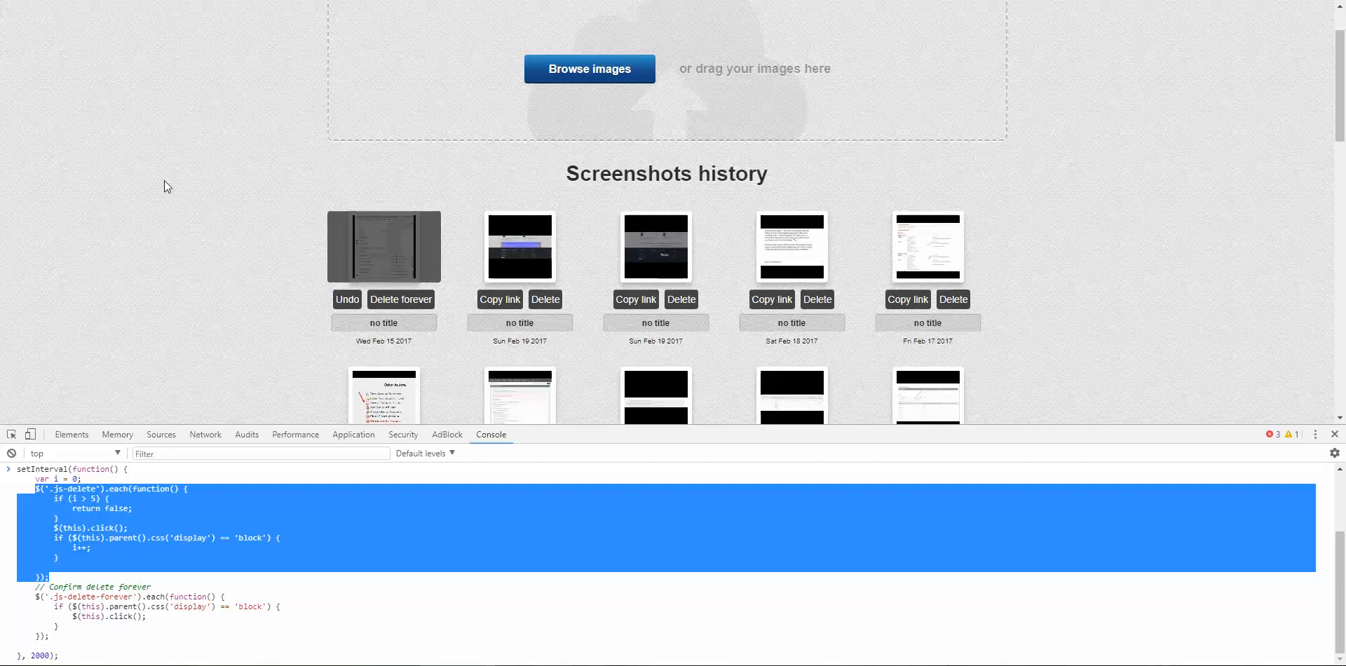
mouse_move(243, 272)
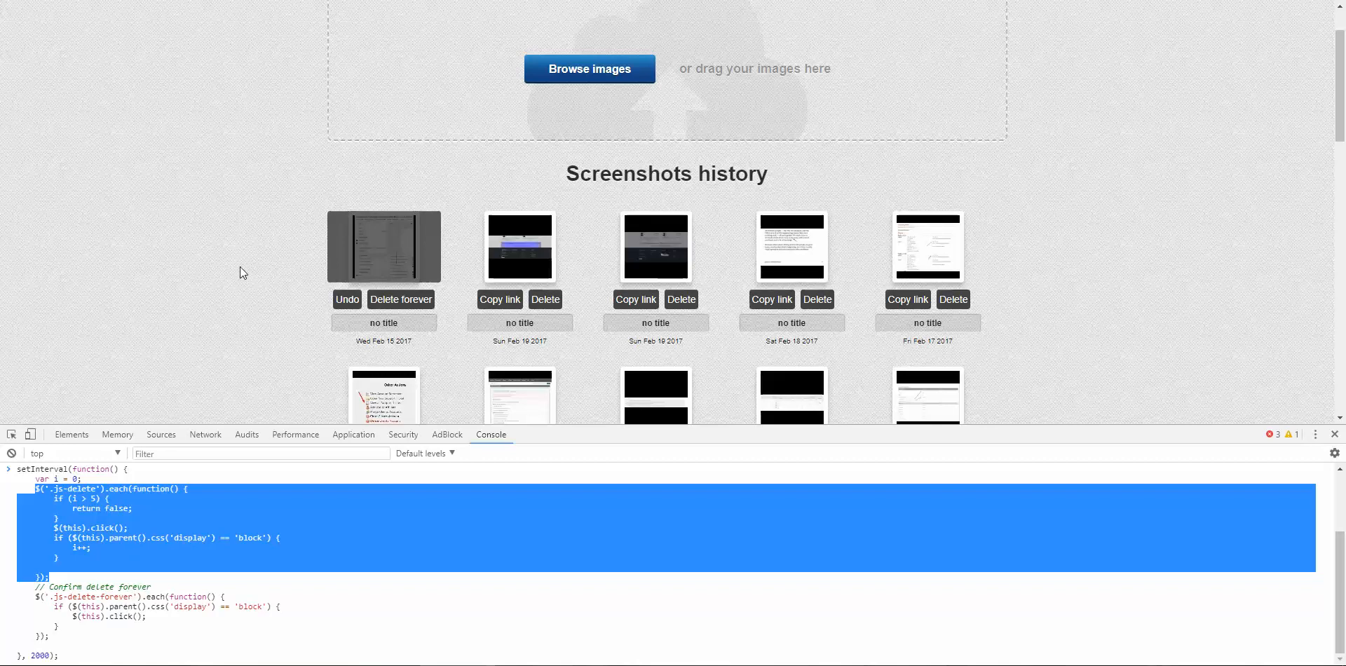
mouse_move(253, 265)
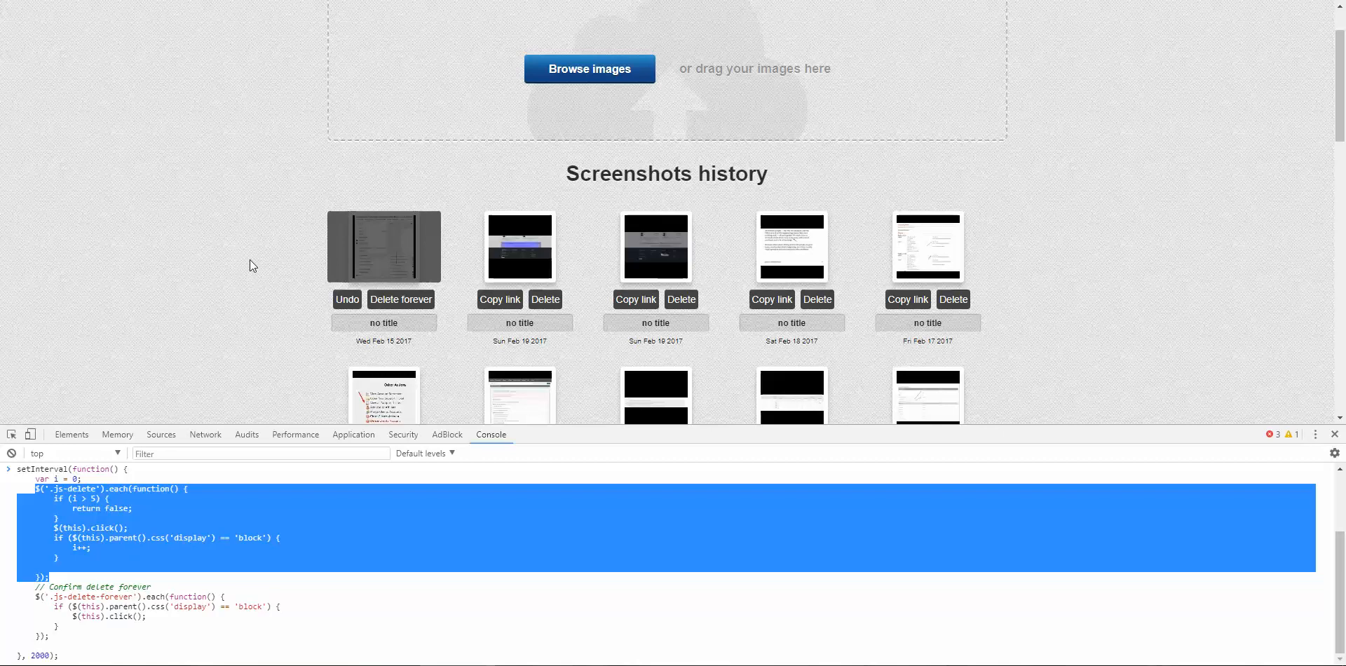
mouse_move(266, 314)
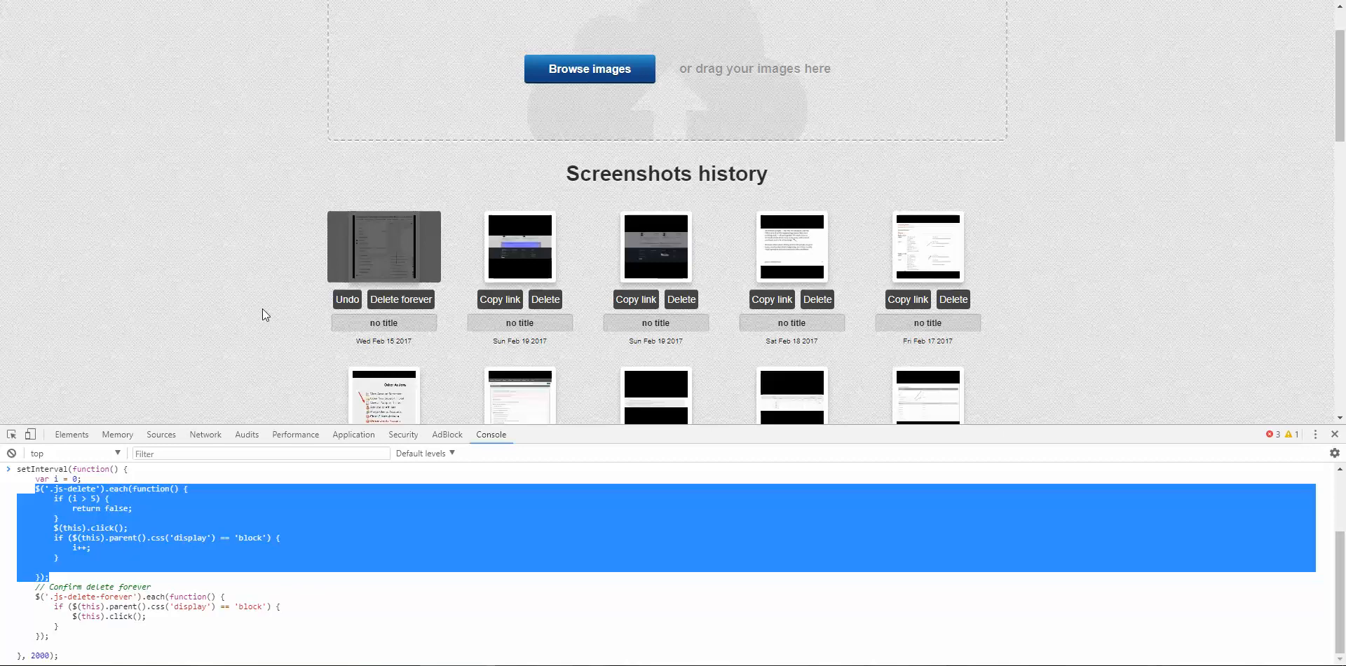
scroll(down, 3)
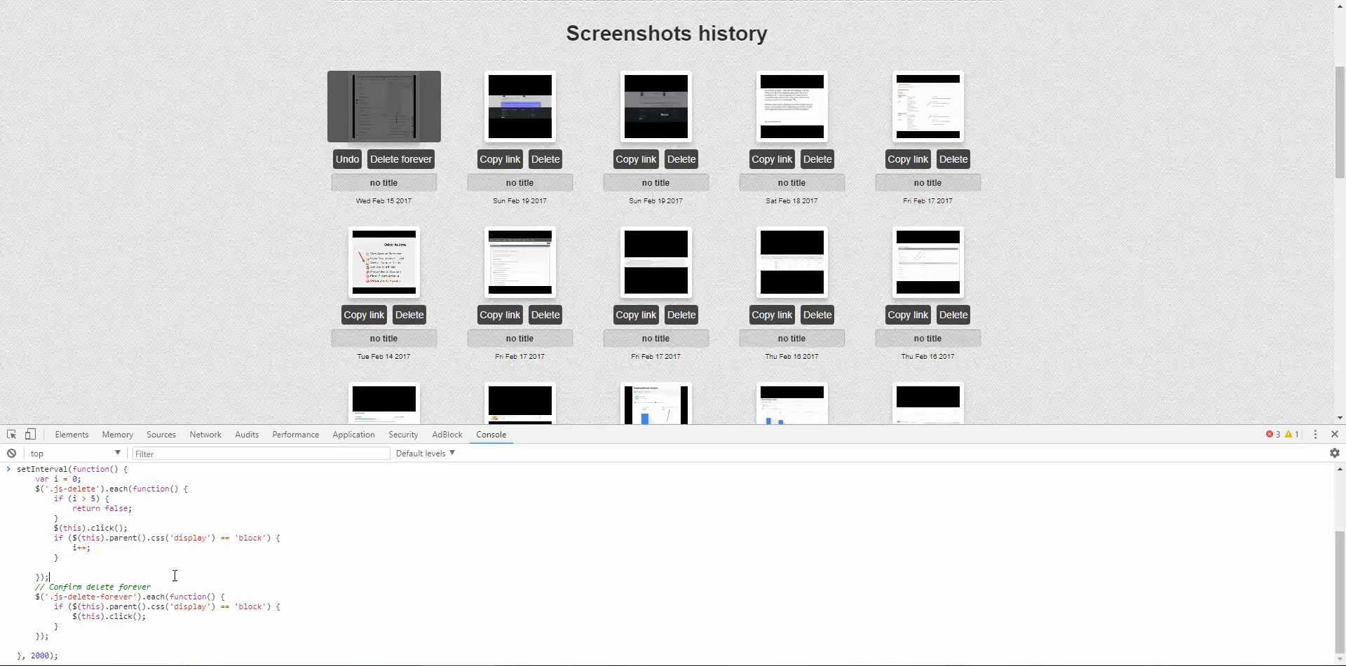
Step: Run the setInterval auto-delete script, clearing history down to two Jan 28–29 screenshots
key(Enter)
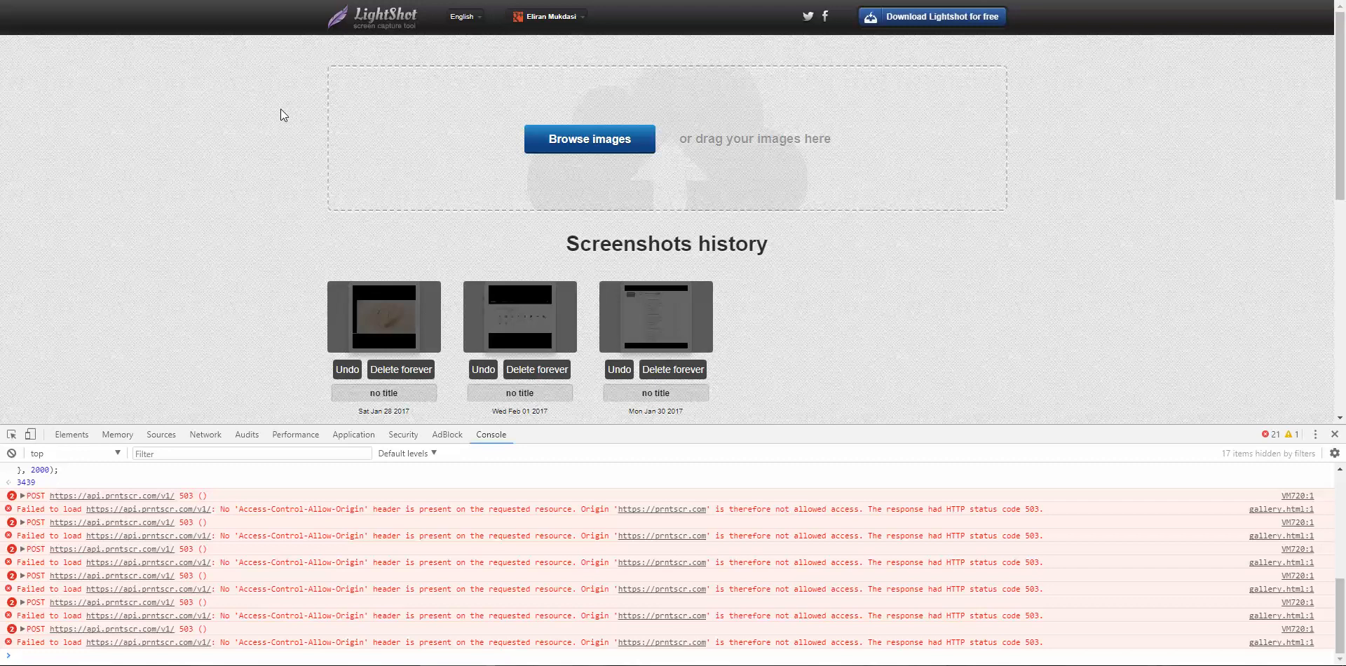
click(673, 369)
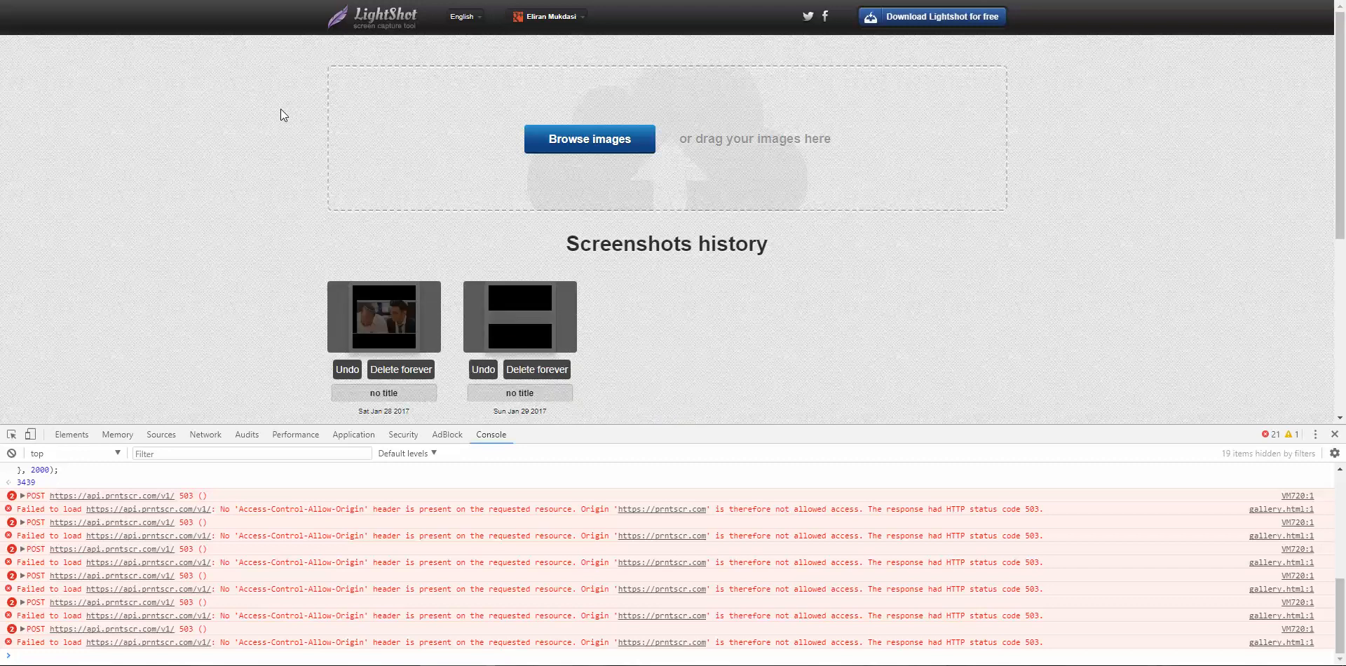